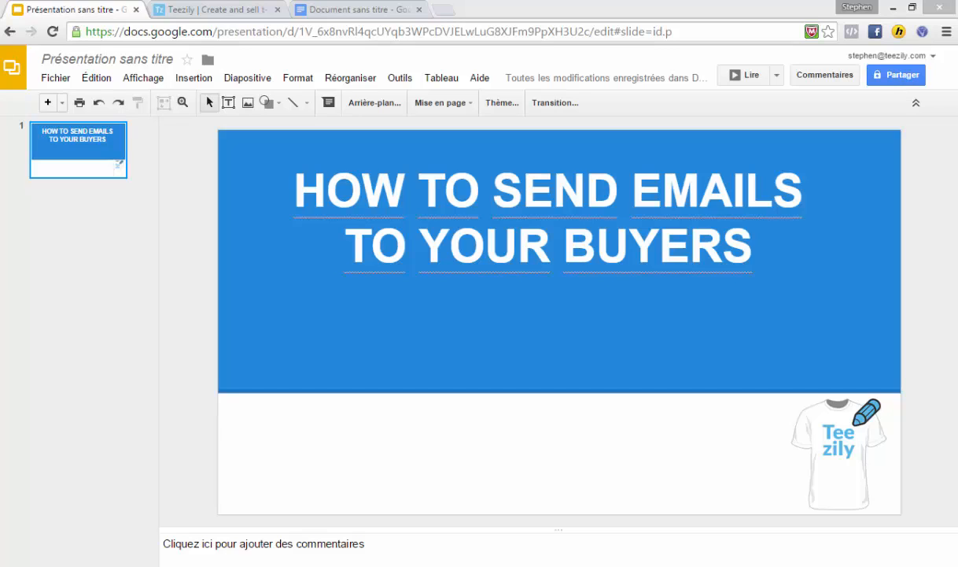
mouse_move(320, 291)
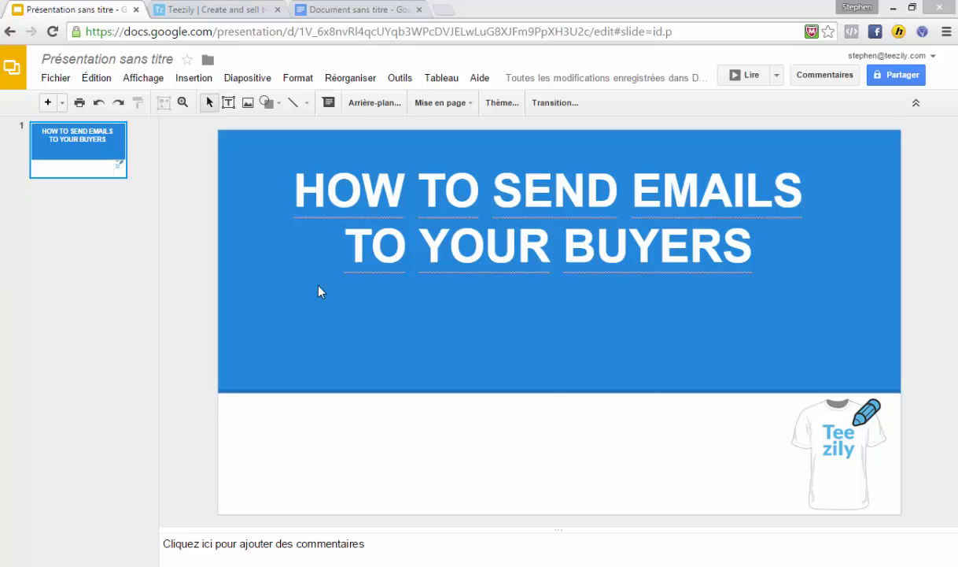
mouse_move(217, 9)
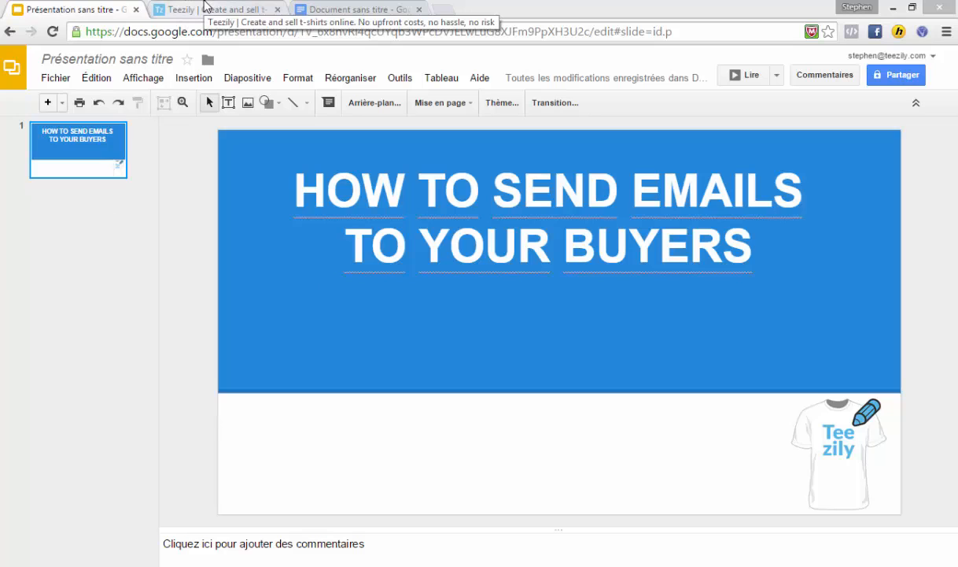
Step: Start a message to all buyers of the ARE YOU BORN IN JULY ? campaign
click(212, 10)
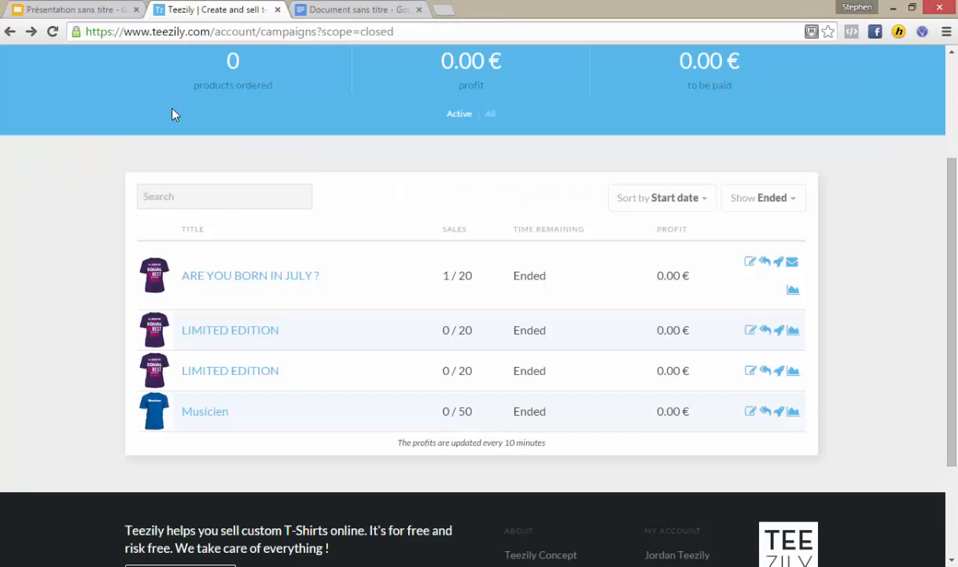
mouse_move(370, 119)
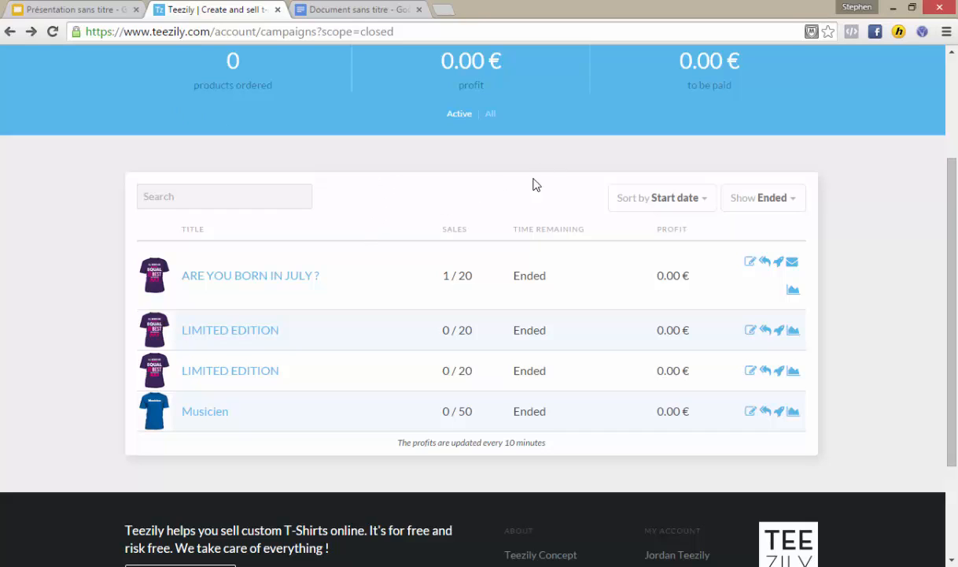
mouse_move(667, 229)
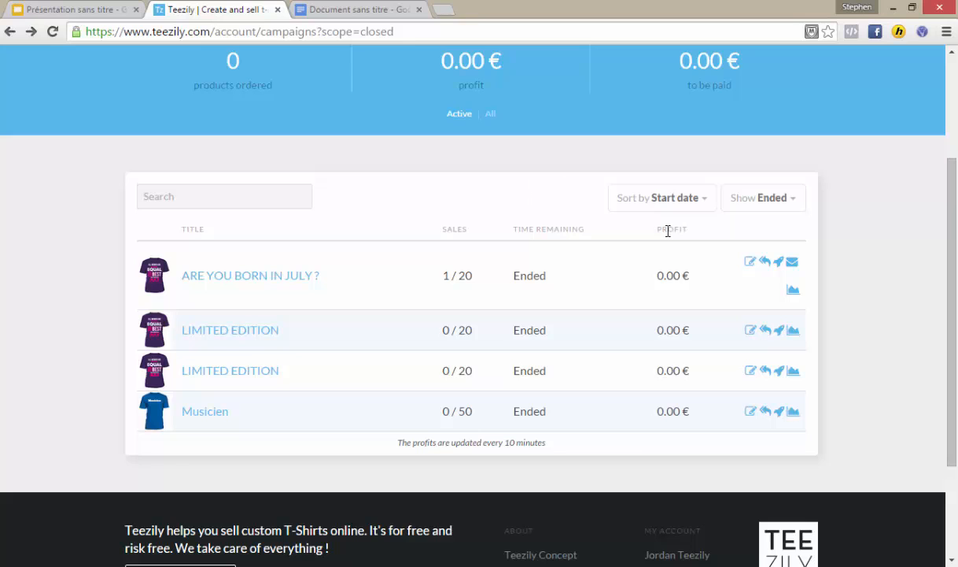
mouse_move(824, 236)
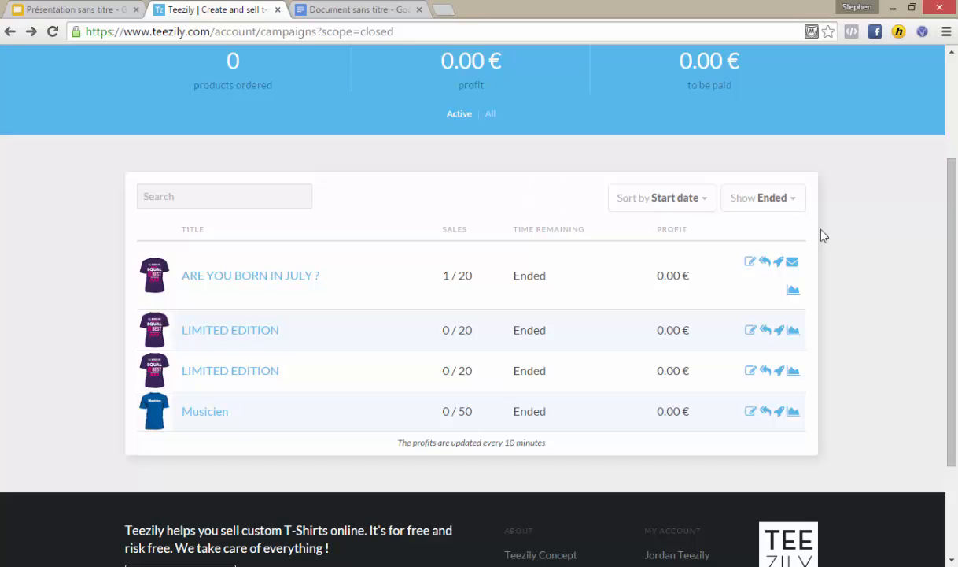
mouse_move(793, 261)
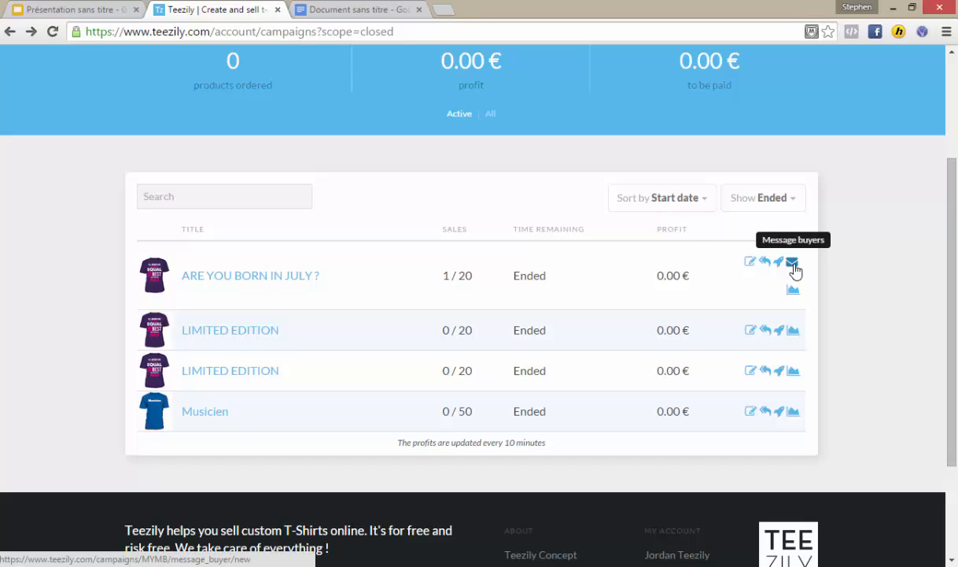
click(793, 261)
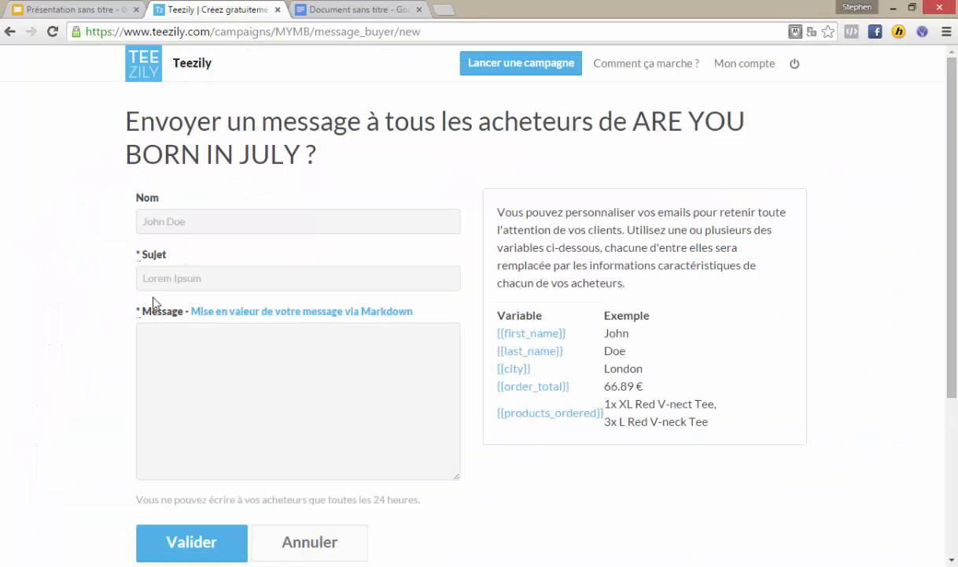
Step: Fill the Sujet field with 'A NEW DESIGN SPECIALLY MADE FOR YOU' copied from the Docs draft
click(299, 277)
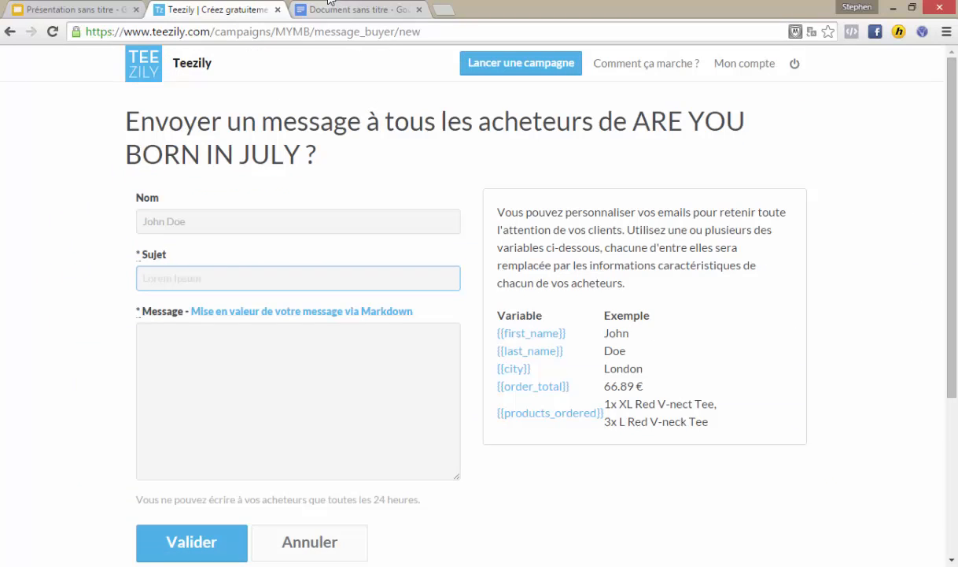
click(359, 9)
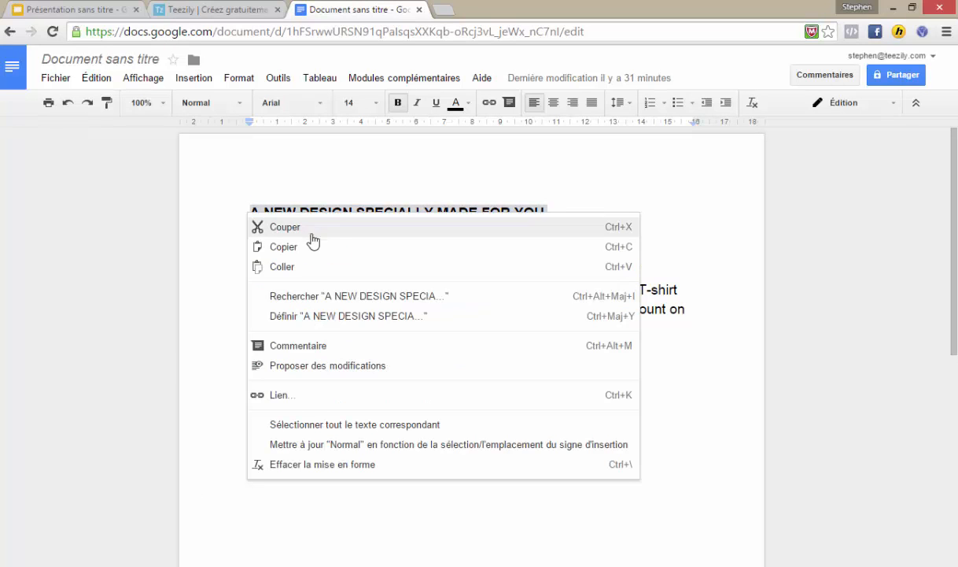
click(213, 10)
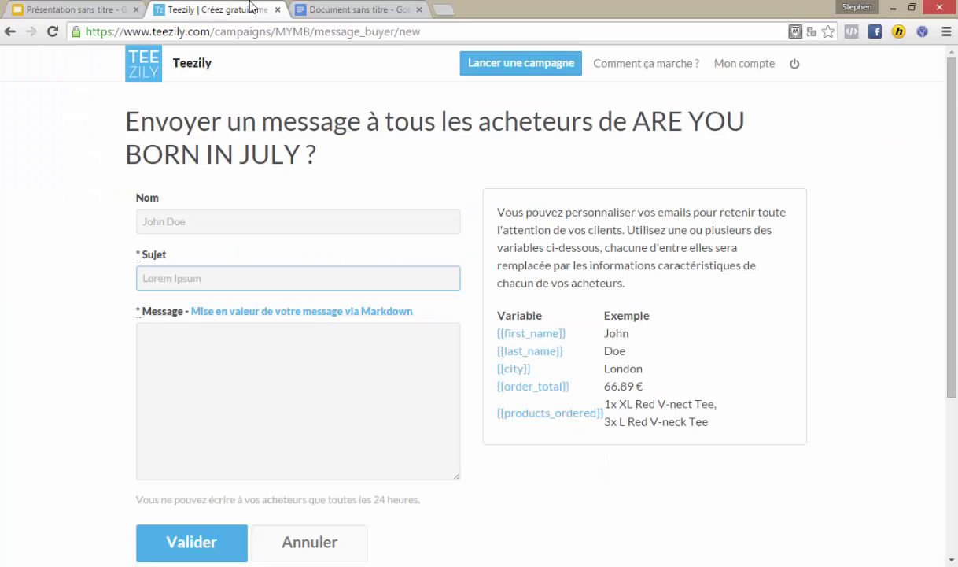
click(299, 277)
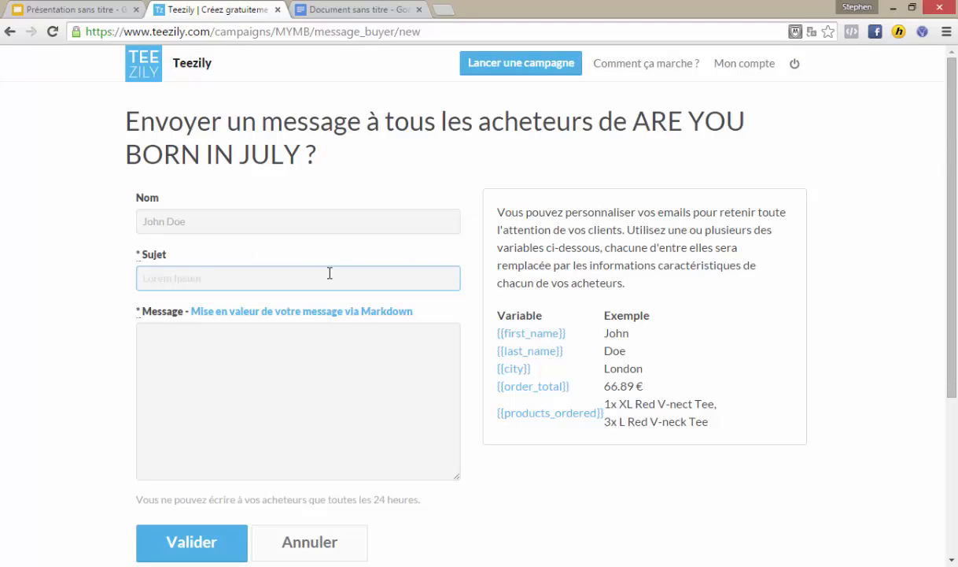
text(A NEW DESIGN SPECIALLY MADE FOR YOU)
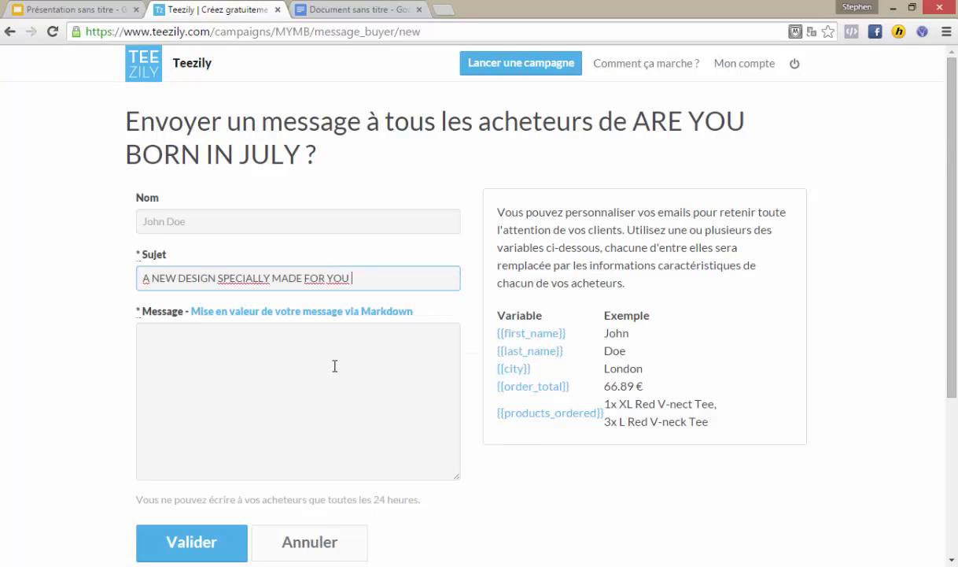
Step: Copy the draft's promo body (greeting, 10% discount, PROMO10 link) into the Message box
click(359, 10)
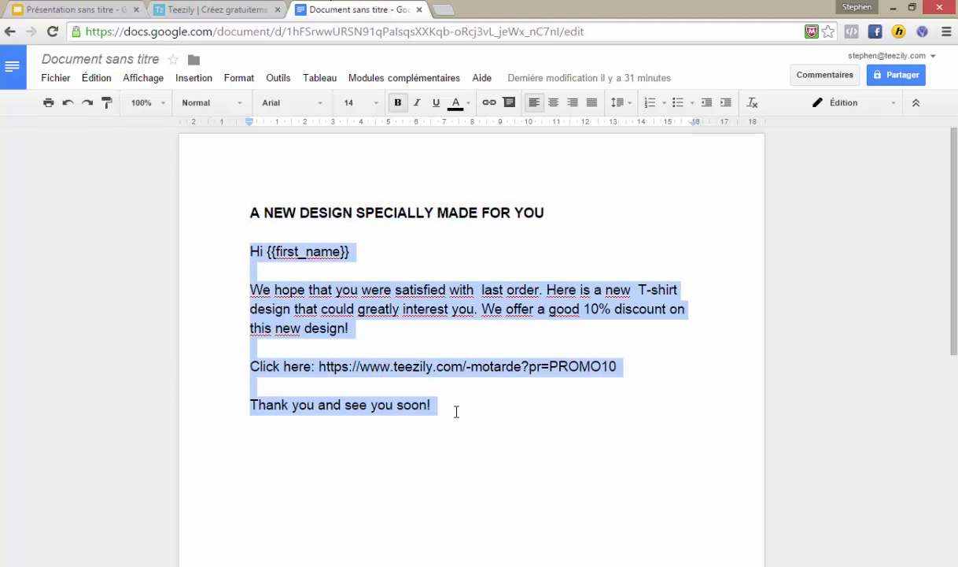
right_click(456, 410)
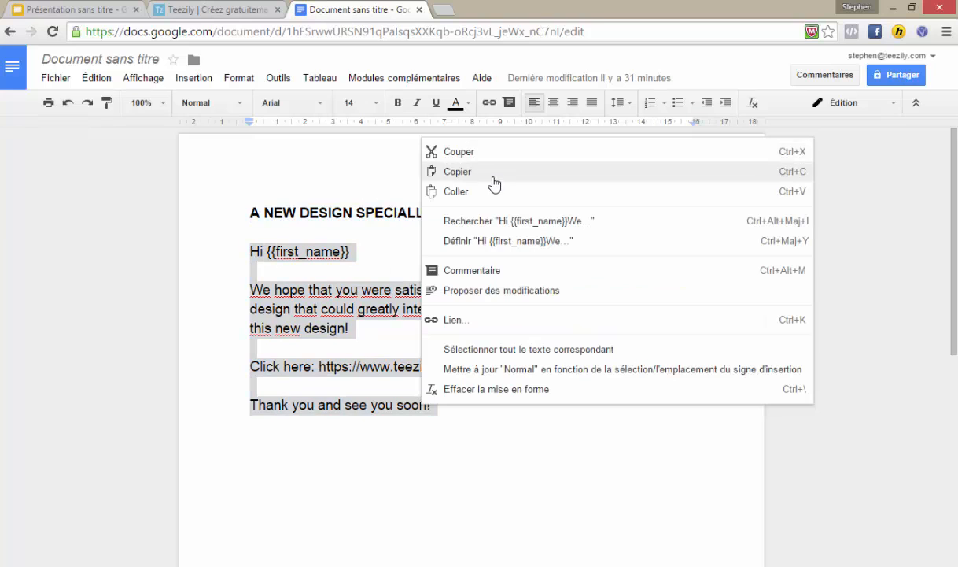
click(218, 9)
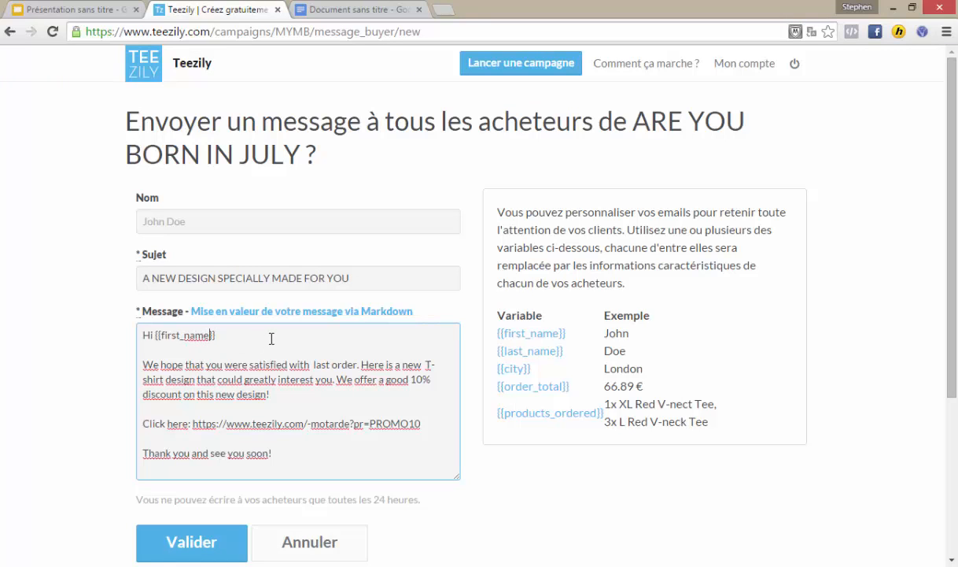
mouse_move(258, 343)
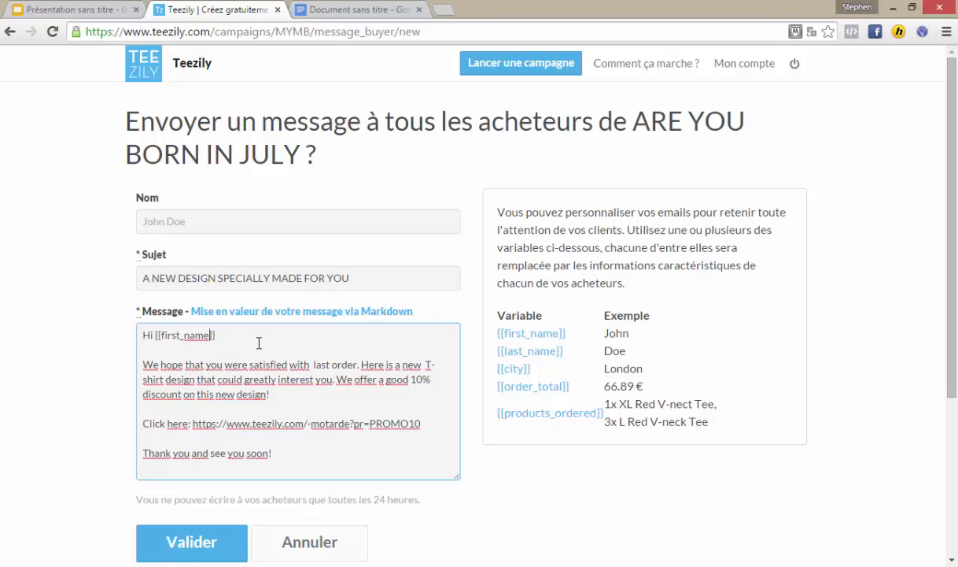